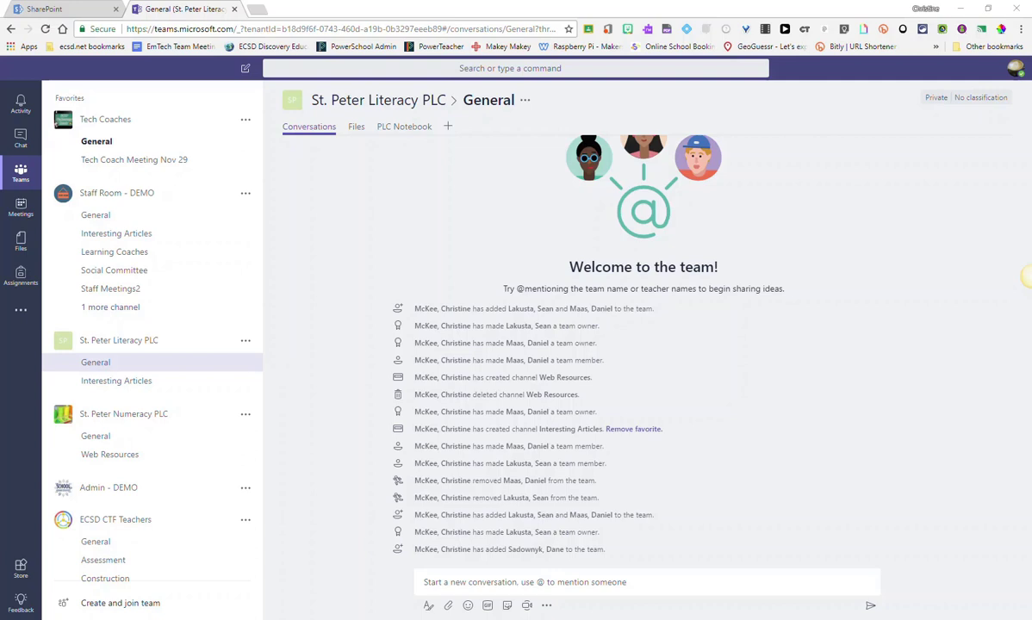
{"action": "mouse_move", "coordinate": [1020, 310]}
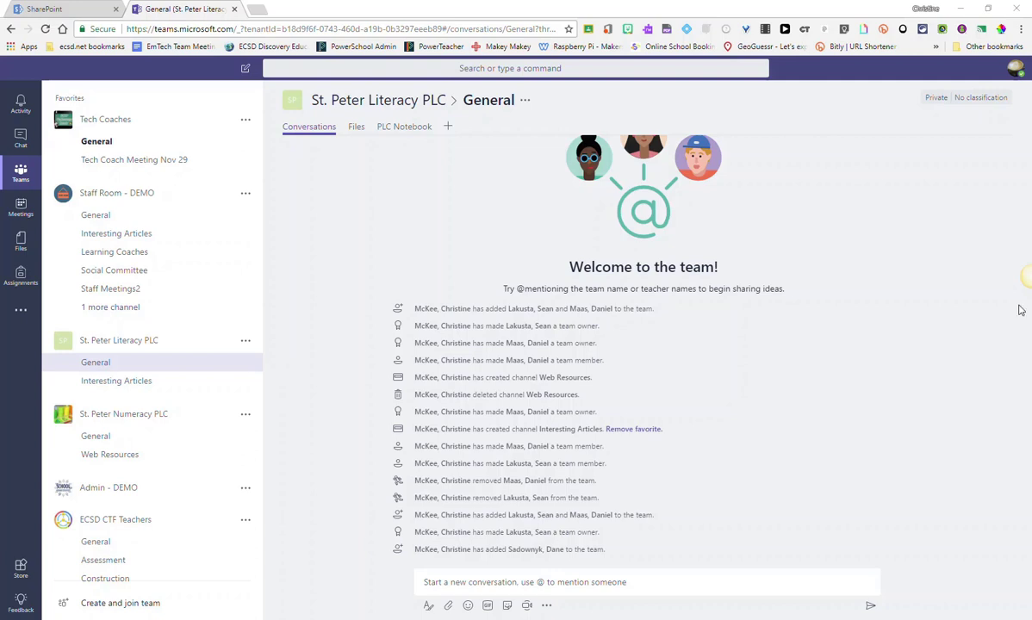
{"action": "mouse_move", "coordinate": [200, 348]}
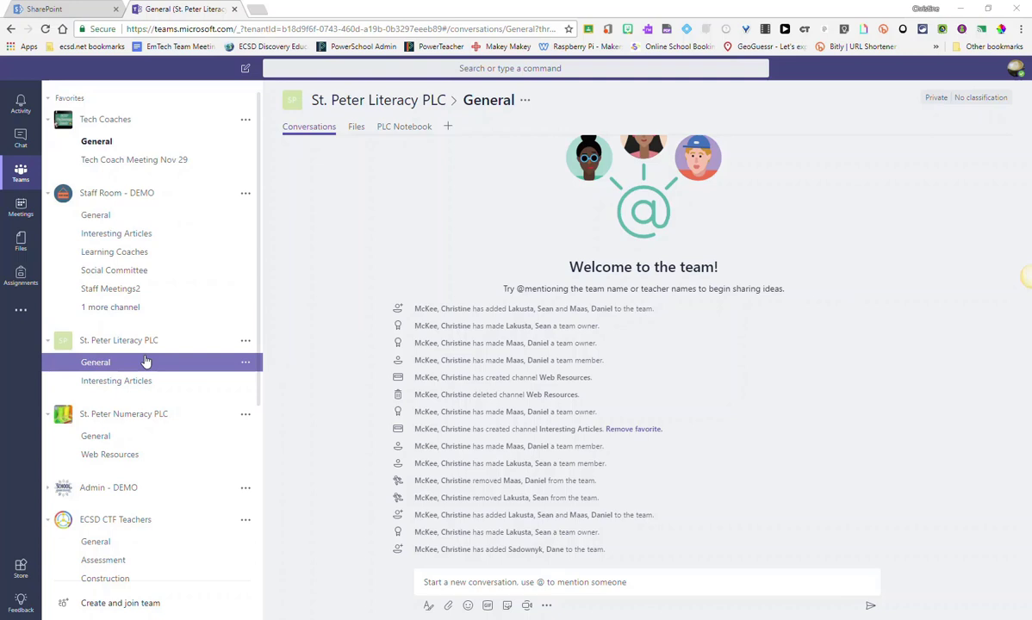
{"action": "mouse_move", "coordinate": [245, 341]}
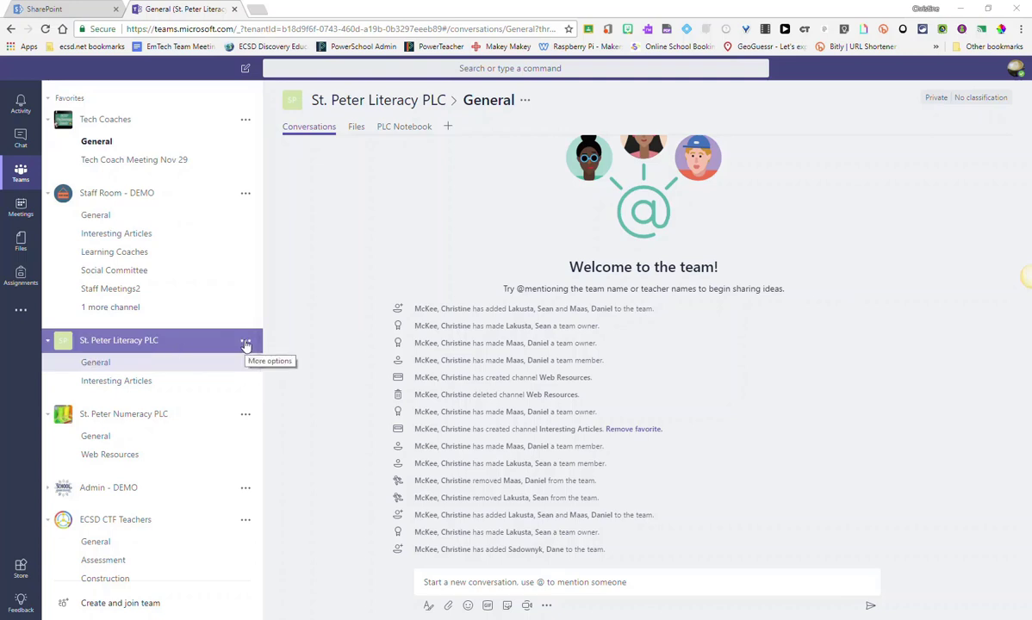
Step: Start Add members from the St. Peter Literacy PLC team's More options menu
{"action": "left_click", "coordinate": [245, 339]}
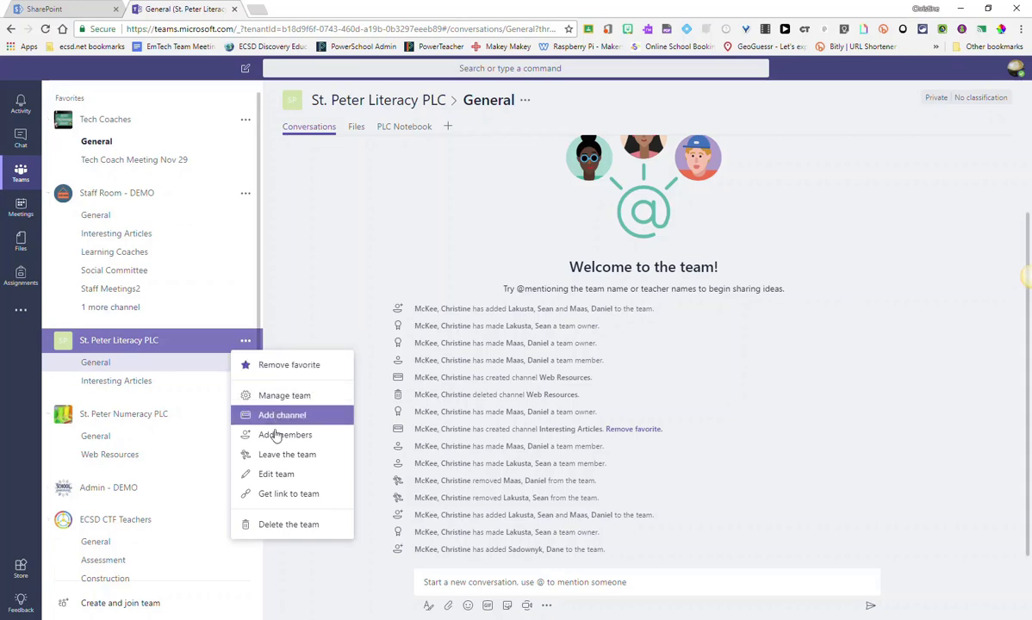
{"action": "left_click", "coordinate": [286, 434]}
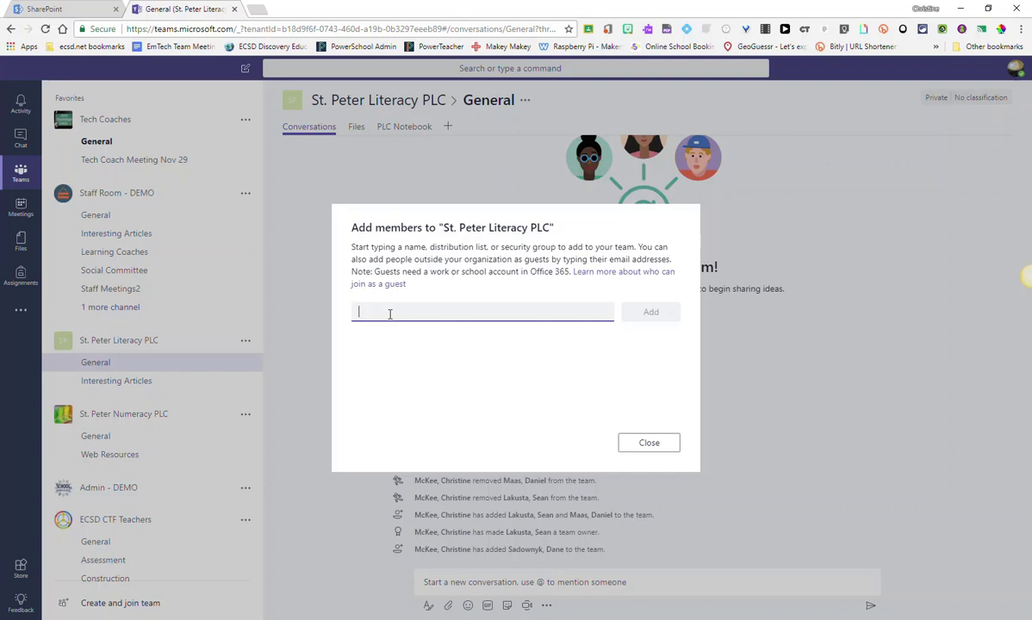
{"action": "type", "text": "John"}
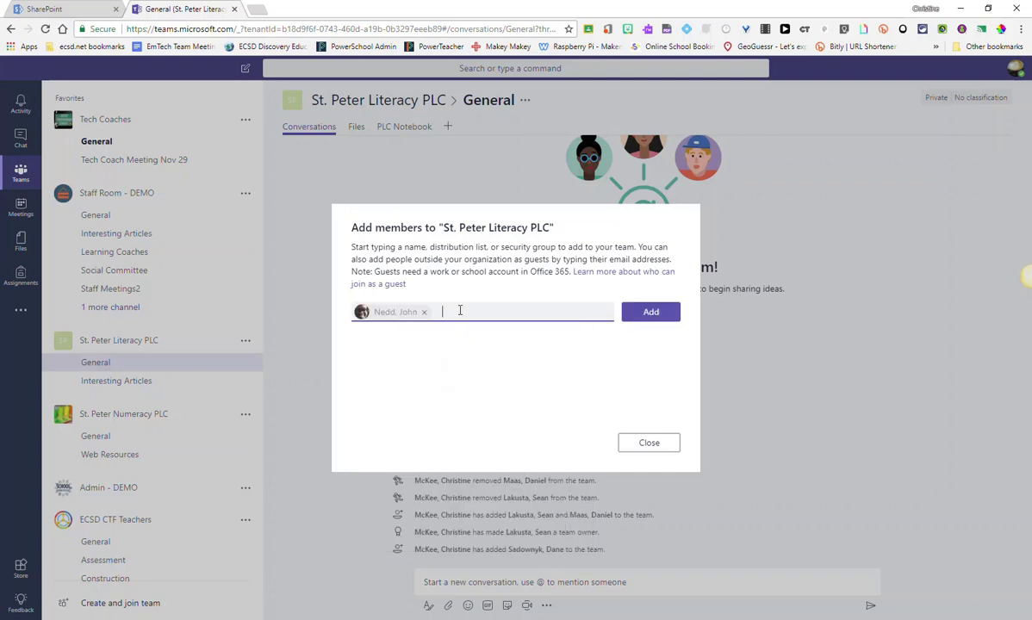
{"action": "type", "text": "John Kor"}
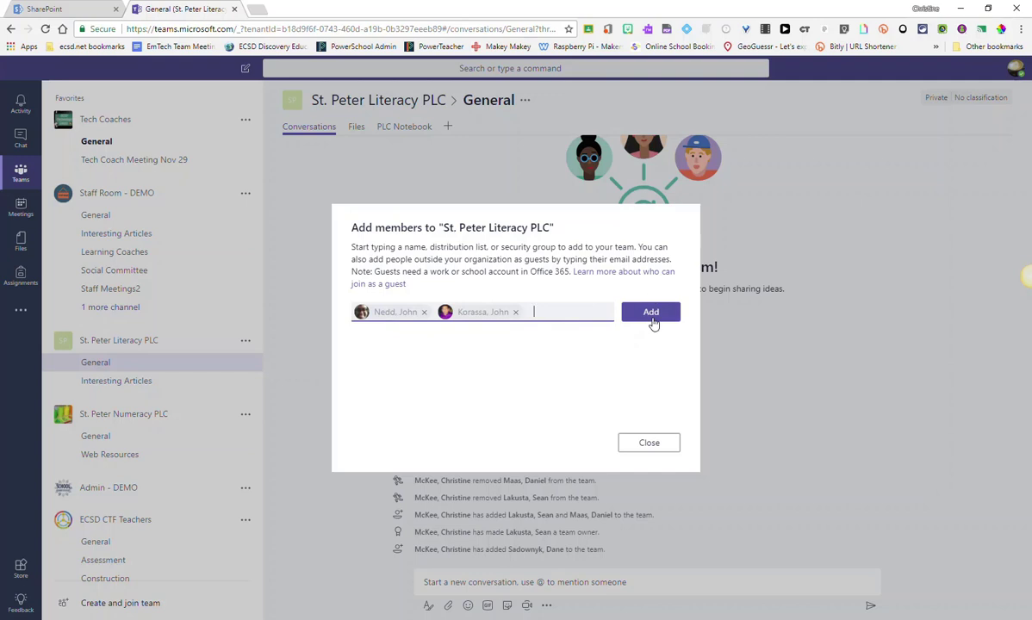
{"action": "left_click", "coordinate": [651, 312]}
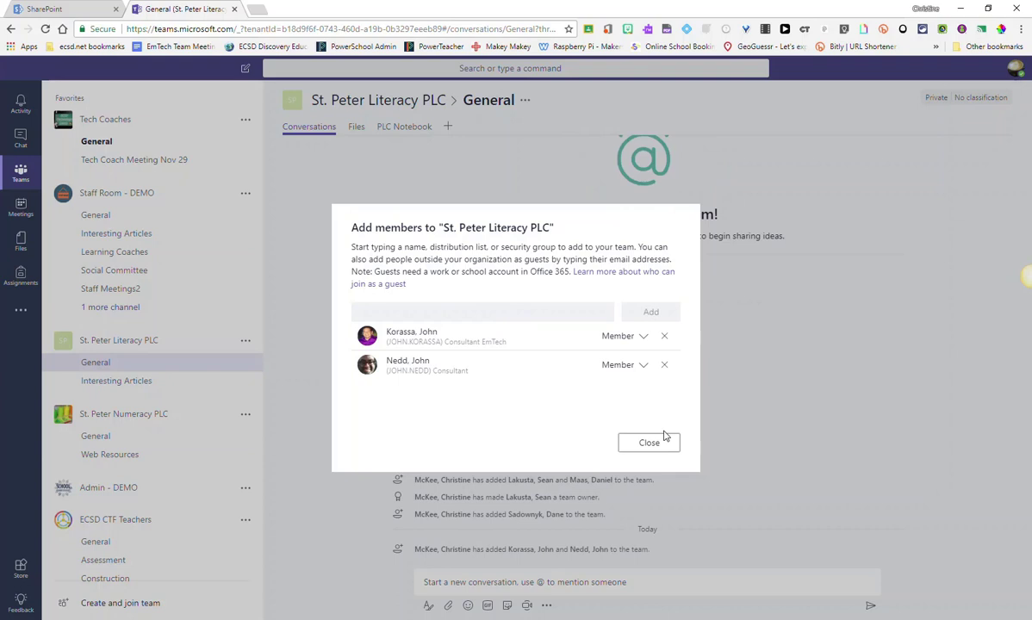
{"action": "mouse_move", "coordinate": [646, 348]}
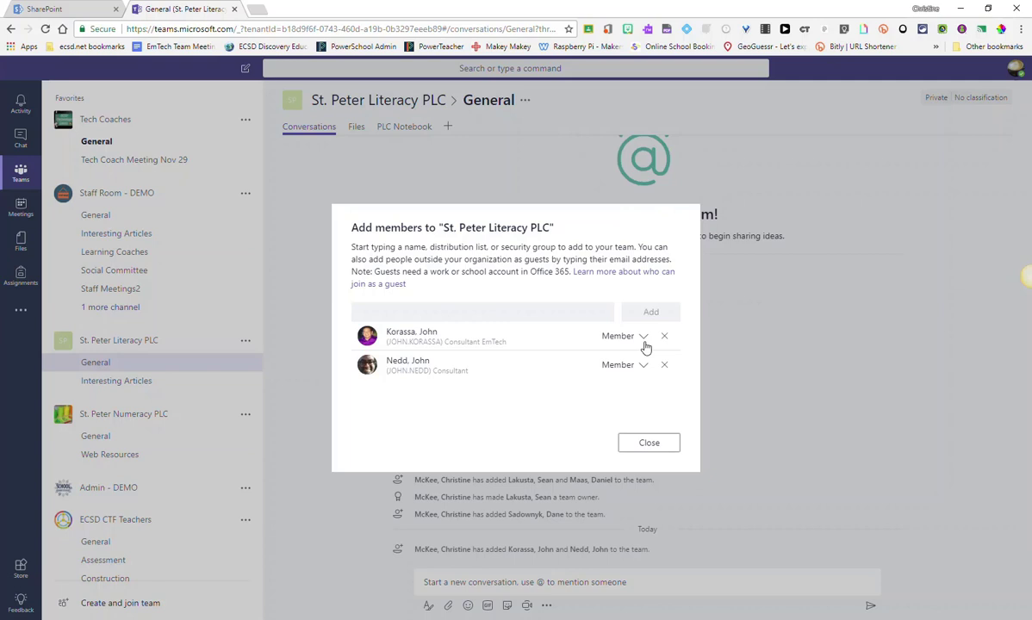
{"action": "mouse_move", "coordinate": [644, 343]}
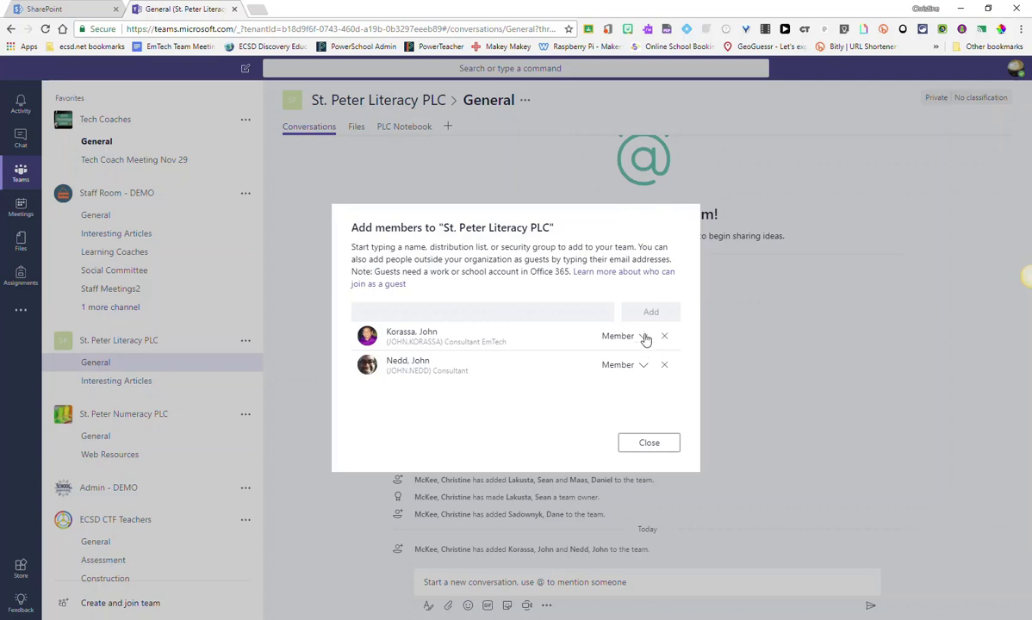
{"action": "mouse_move", "coordinate": [646, 338]}
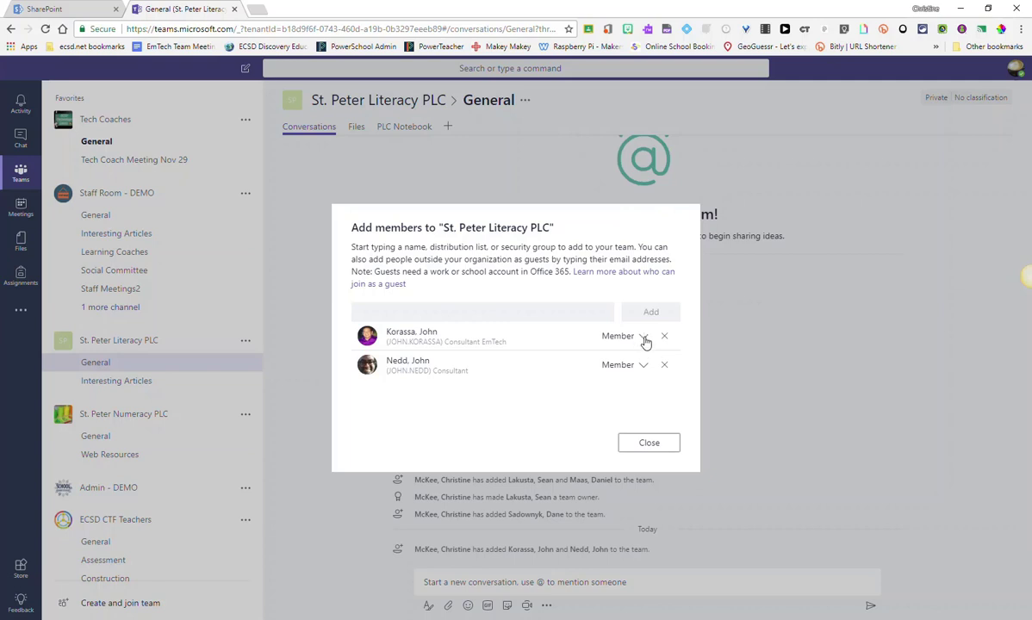
{"action": "mouse_move", "coordinate": [642, 341]}
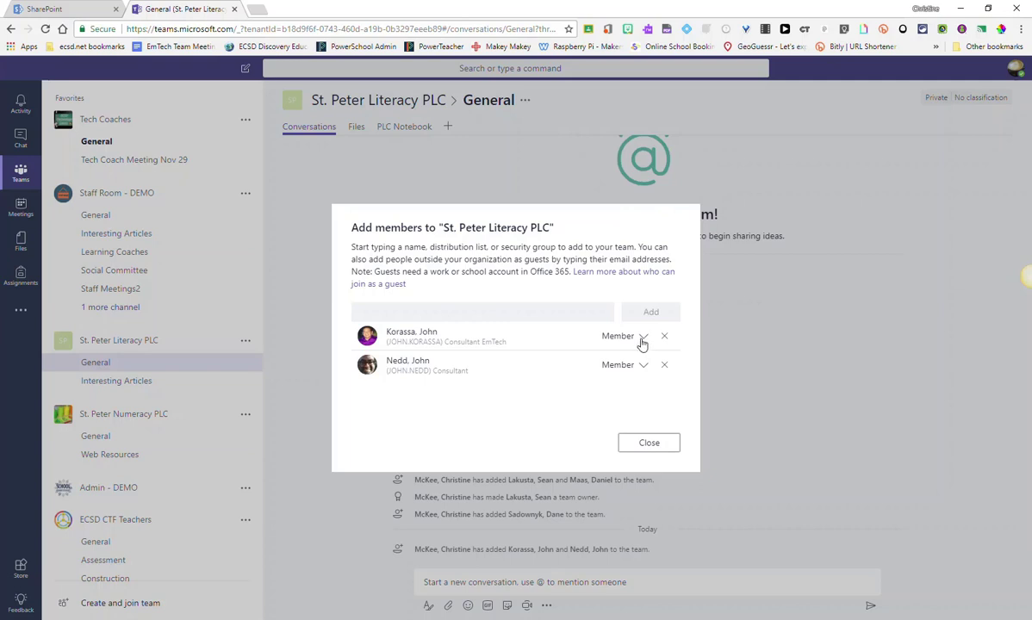
Step: Change the second added person's role from Member to Owner
{"action": "left_click", "coordinate": [623, 336]}
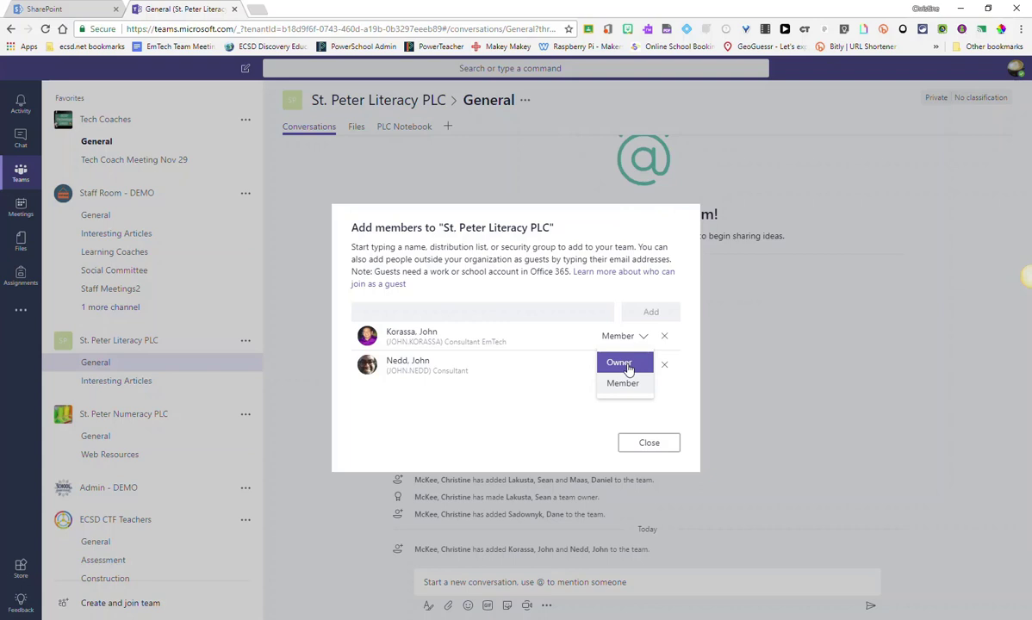
{"action": "left_click", "coordinate": [623, 382]}
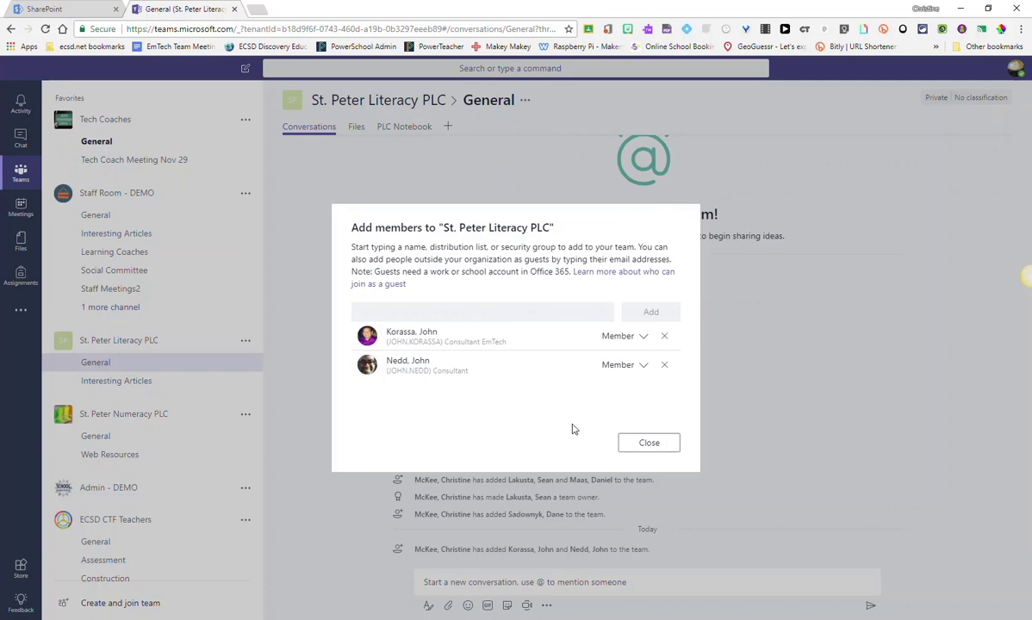
Step: Close the Add members dialog and return to the General channel
{"action": "left_click", "coordinate": [648, 441]}
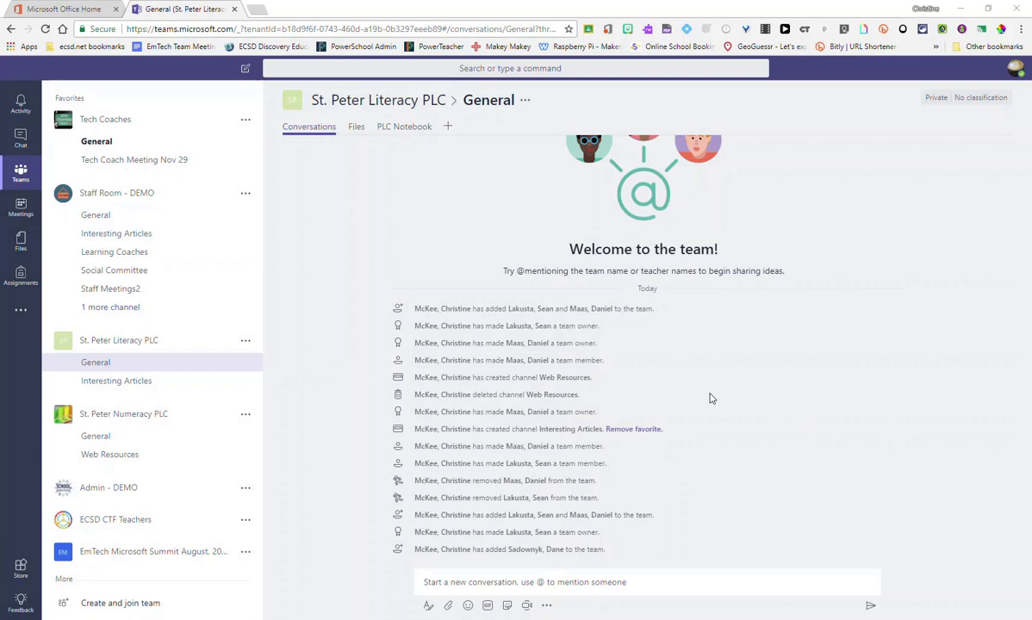
{"action": "mouse_move", "coordinate": [345, 406]}
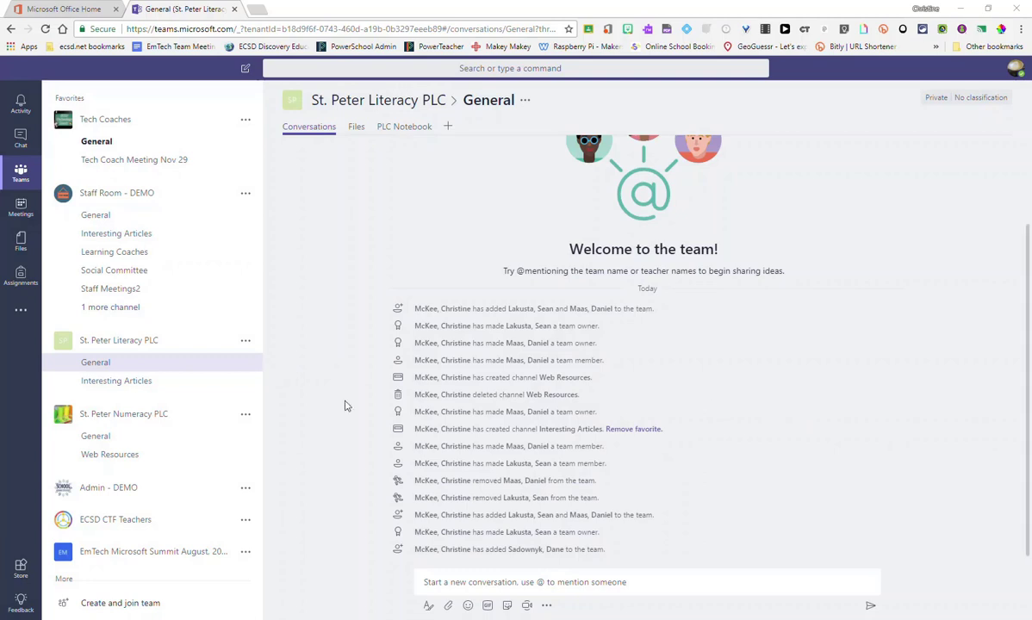
{"action": "mouse_move", "coordinate": [255, 347]}
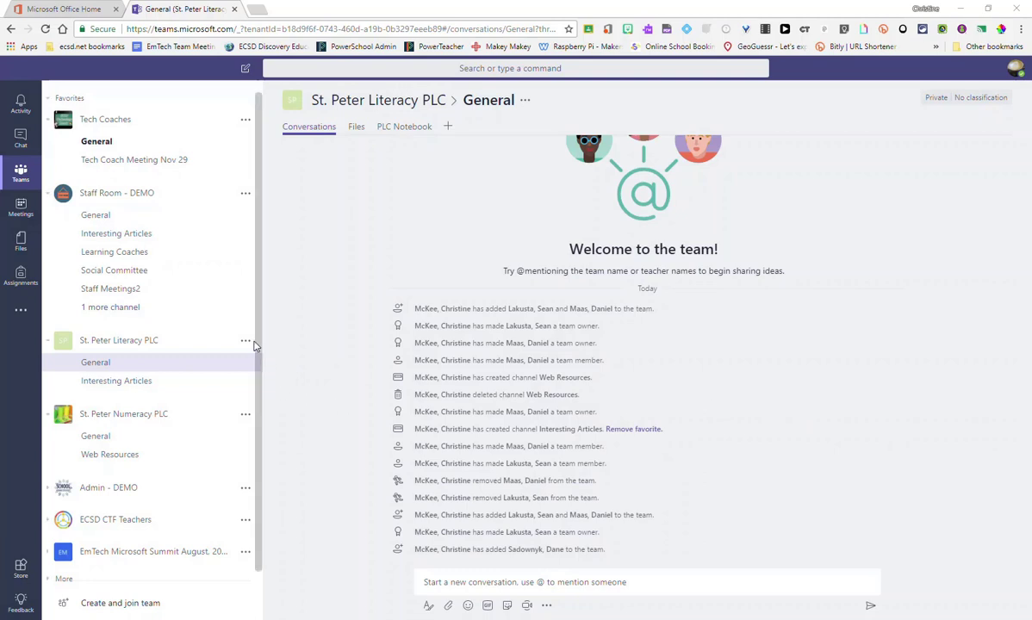
{"action": "mouse_move", "coordinate": [245, 341]}
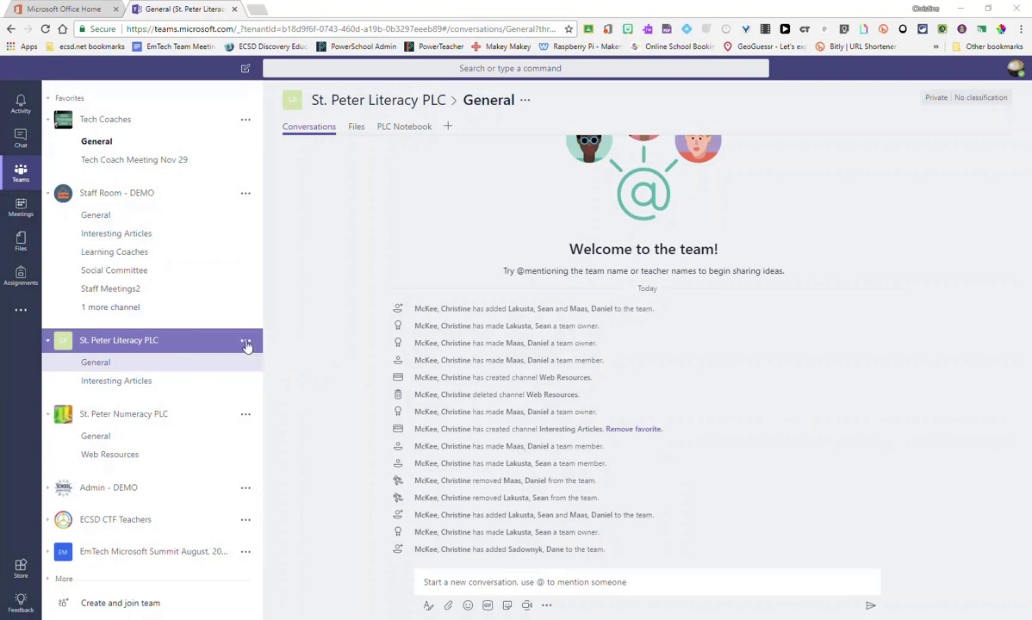
Step: Go to Manage team for St. Peter Literacy PLC to list its four members and roles
{"action": "left_click", "coordinate": [246, 343]}
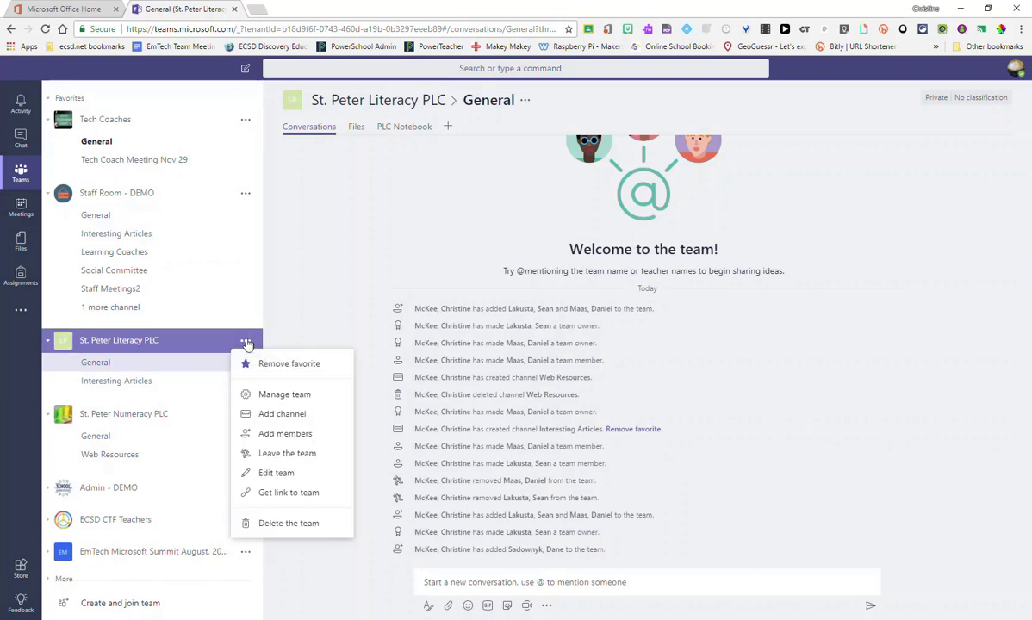
{"action": "mouse_move", "coordinate": [284, 393]}
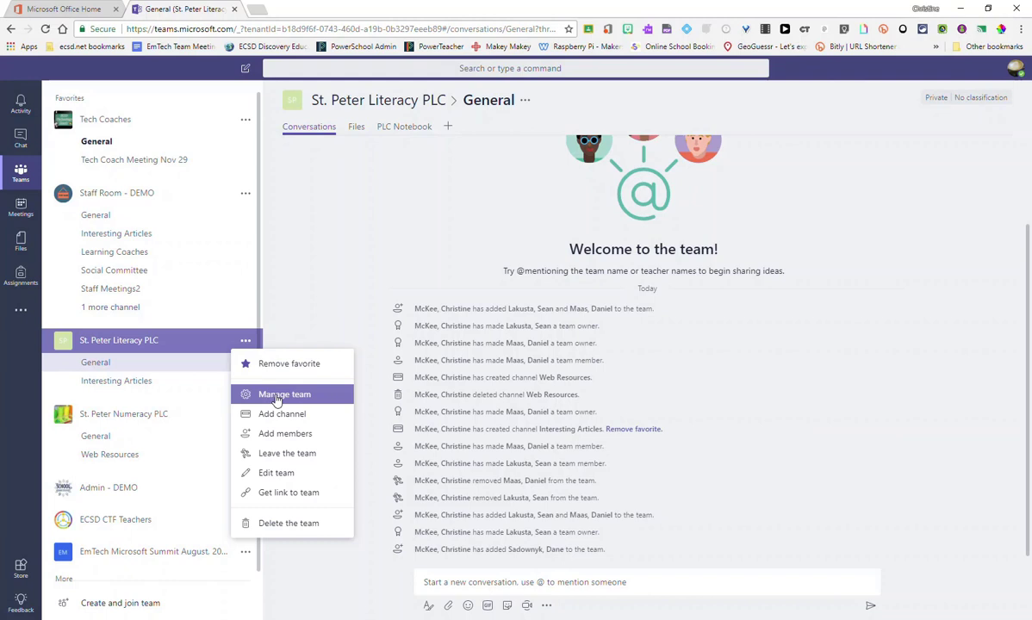
{"action": "left_click", "coordinate": [284, 393]}
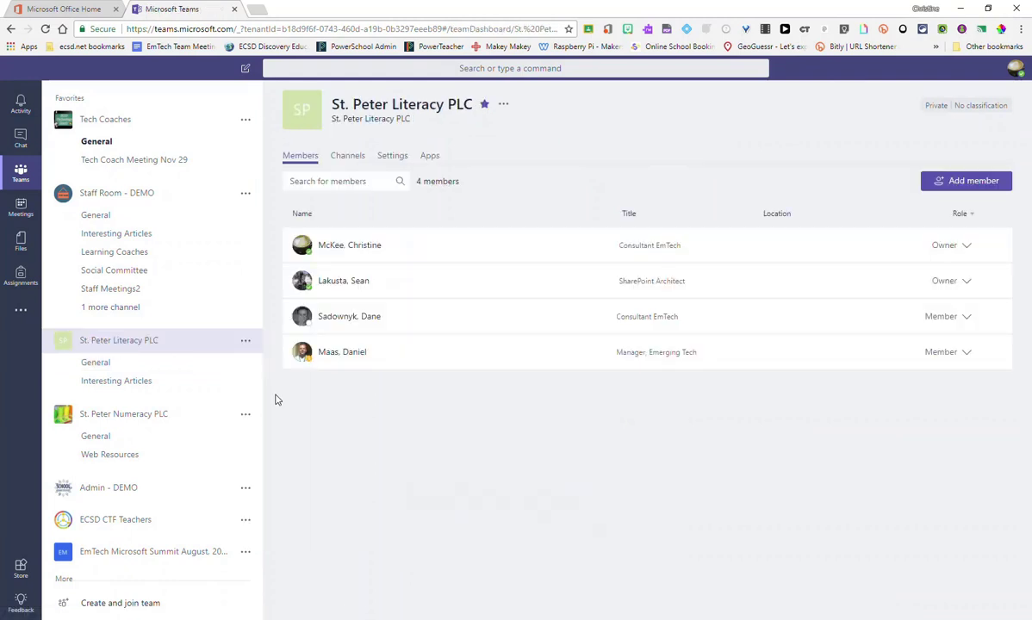
{"action": "mouse_move", "coordinate": [572, 250]}
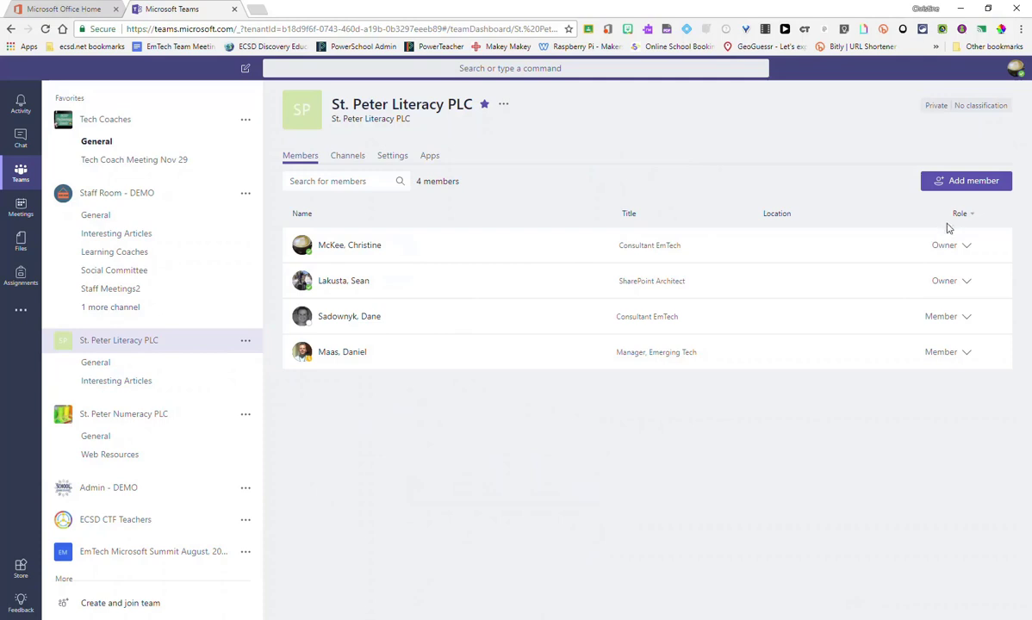
{"action": "mouse_move", "coordinate": [948, 290]}
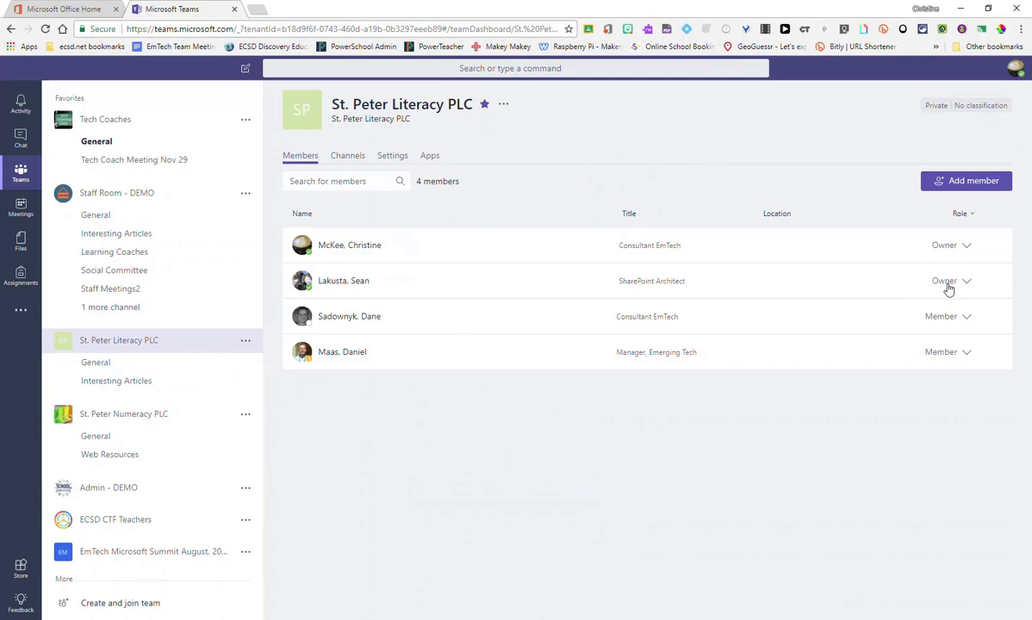
{"action": "mouse_move", "coordinate": [400, 207]}
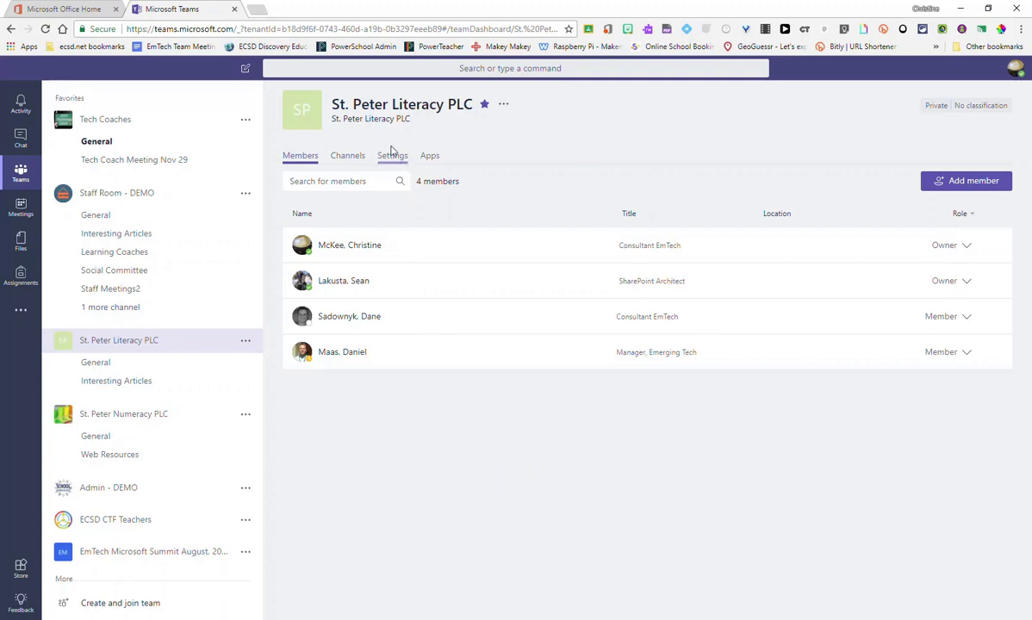
Step: Show the team's Settings with the Member permissions section expanded
{"action": "left_click", "coordinate": [393, 155]}
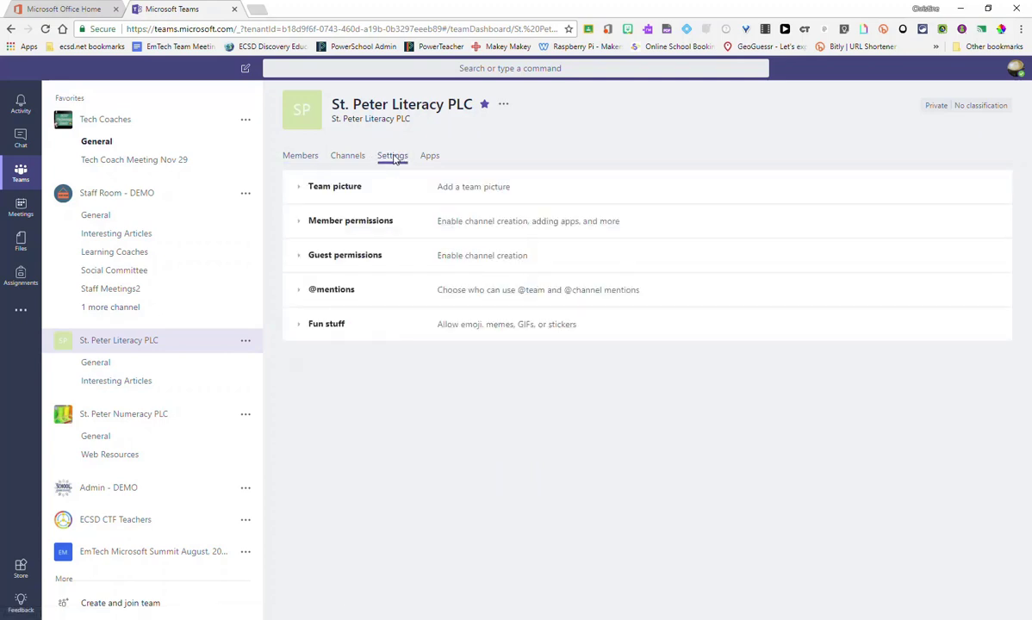
{"action": "mouse_move", "coordinate": [365, 226]}
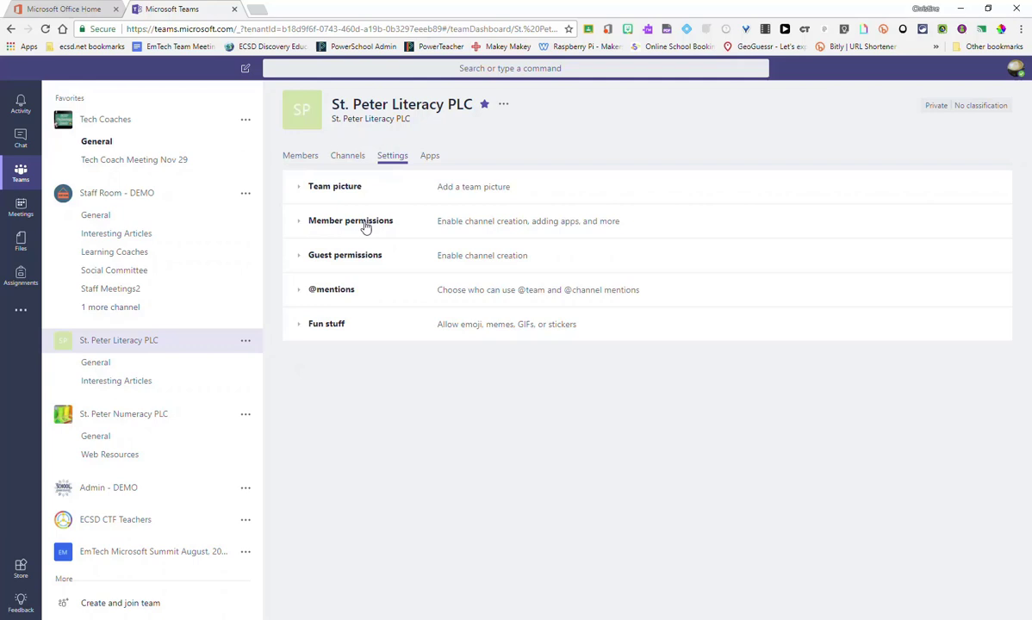
{"action": "left_click", "coordinate": [350, 220]}
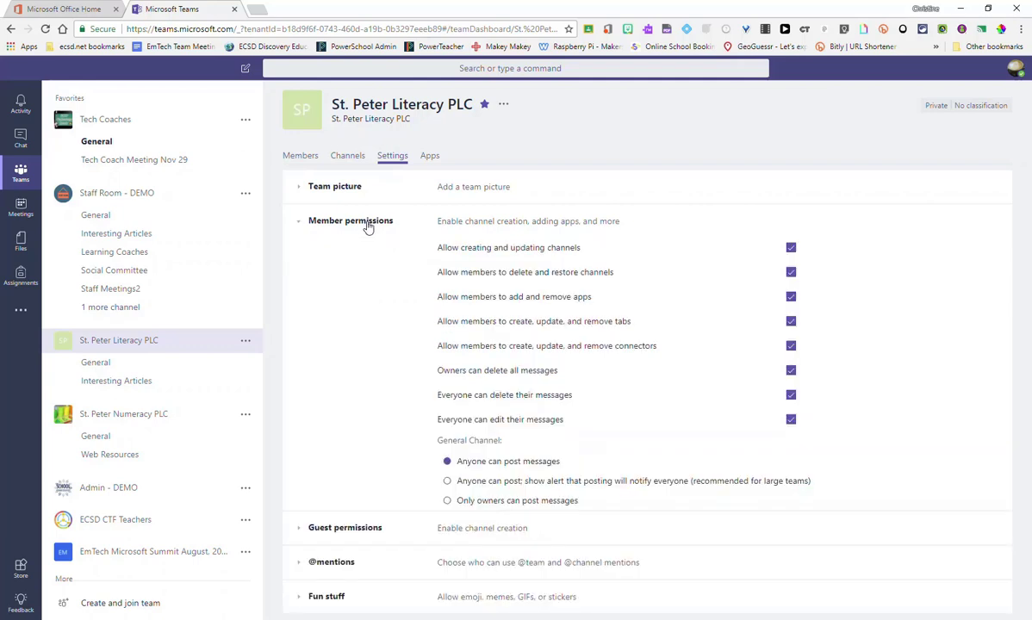
{"action": "mouse_move", "coordinate": [472, 258]}
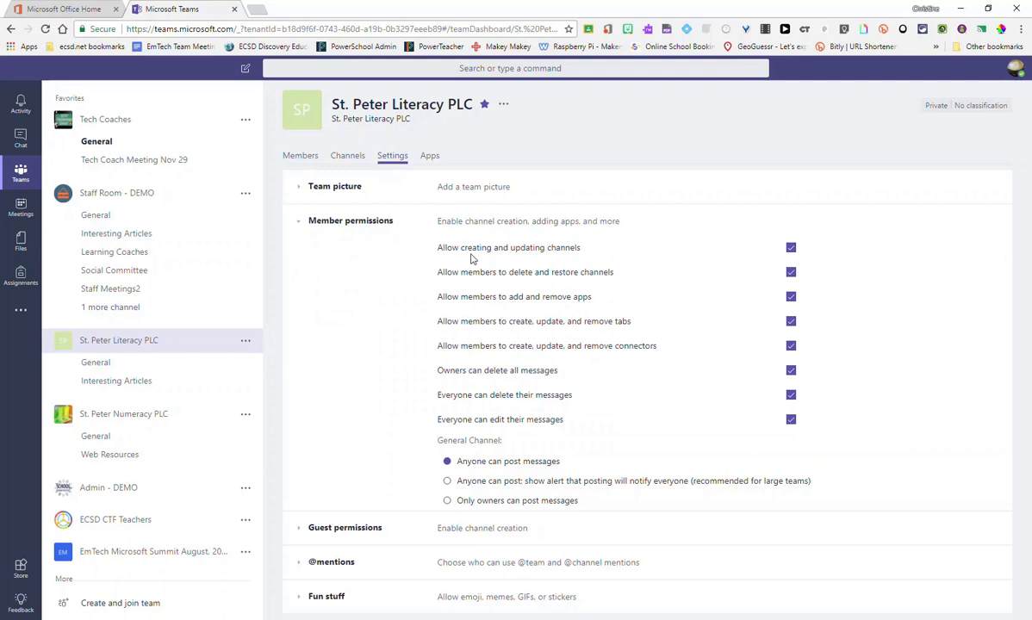
{"action": "mouse_move", "coordinate": [538, 262]}
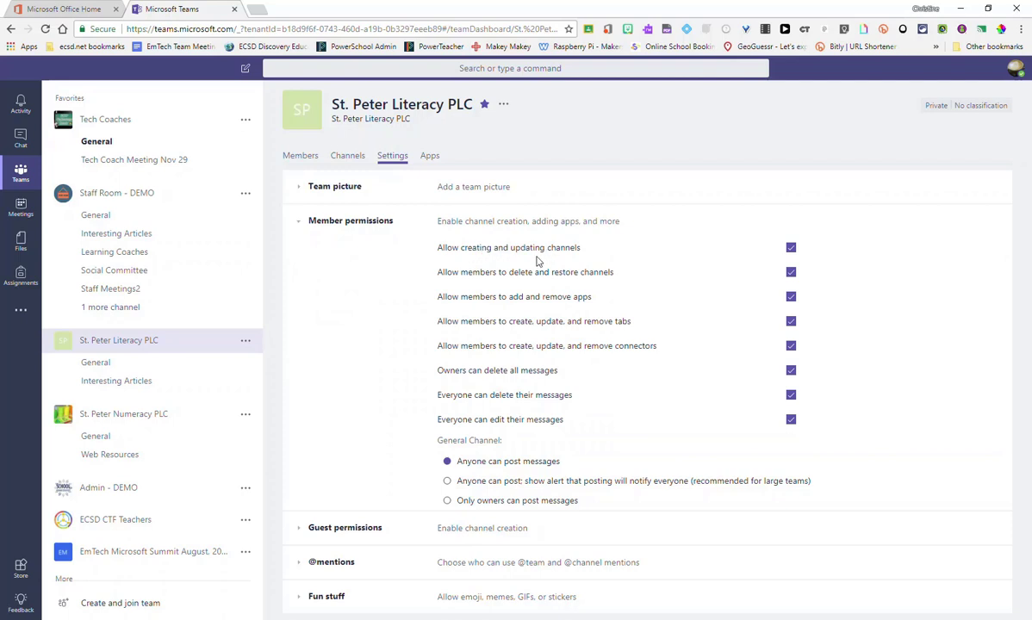
{"action": "mouse_move", "coordinate": [601, 279]}
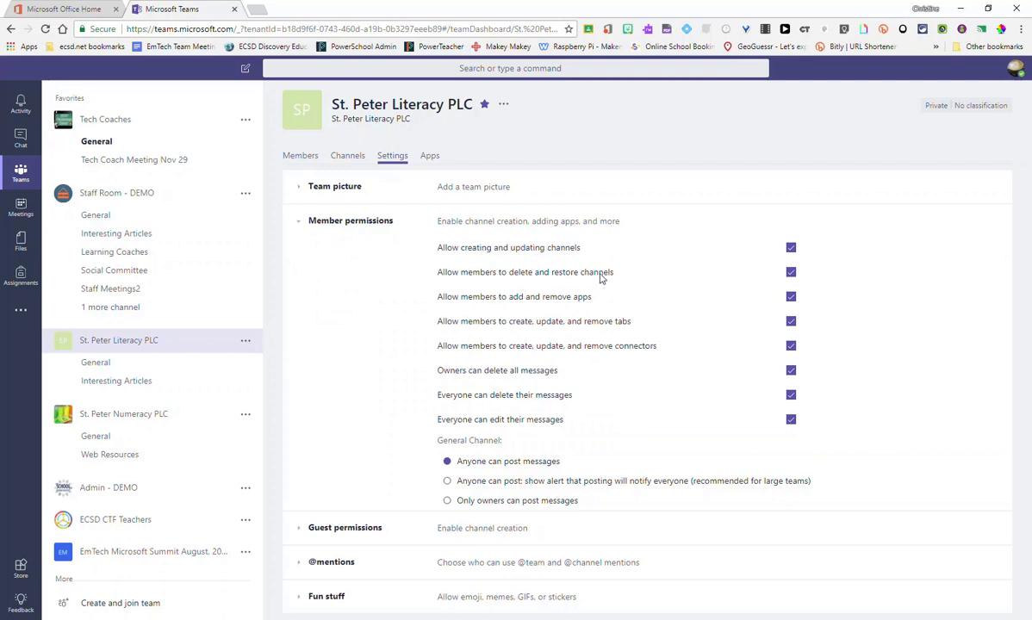
{"action": "mouse_move", "coordinate": [572, 306]}
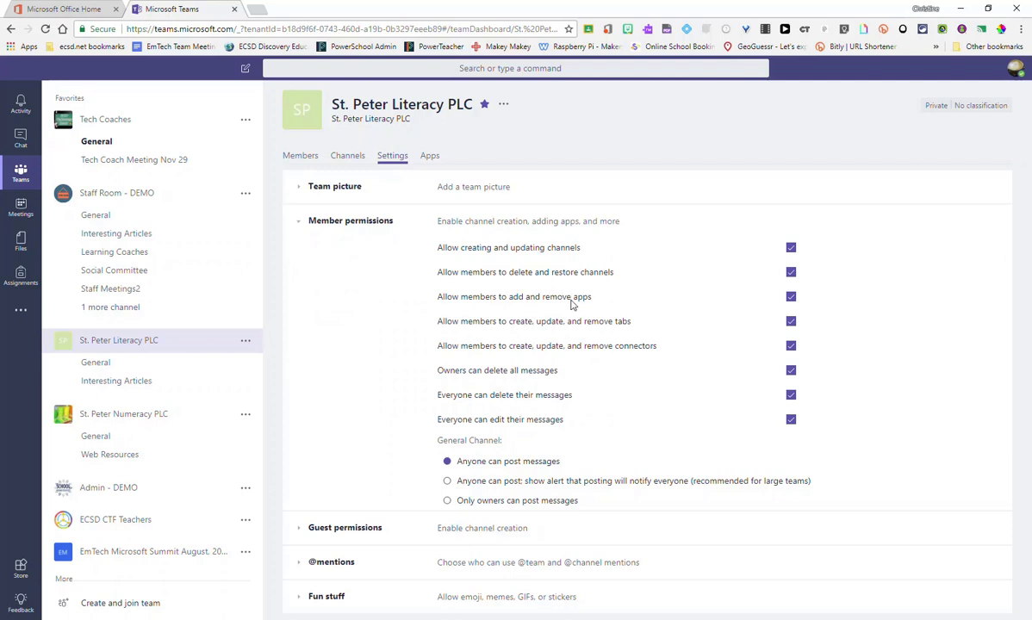
{"action": "mouse_move", "coordinate": [541, 334]}
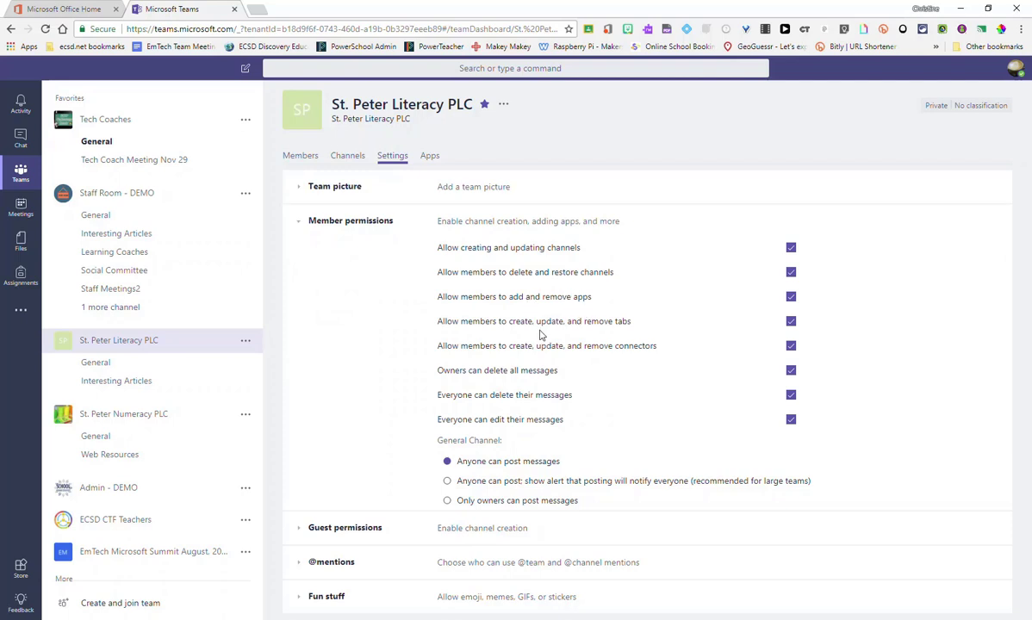
{"action": "mouse_move", "coordinate": [623, 330]}
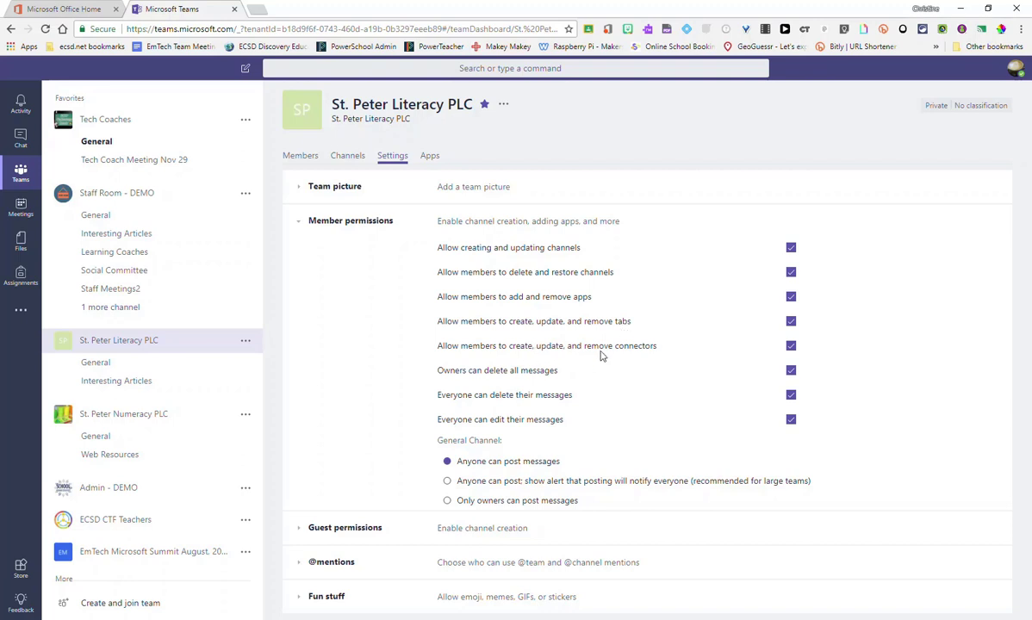
{"action": "mouse_move", "coordinate": [636, 360]}
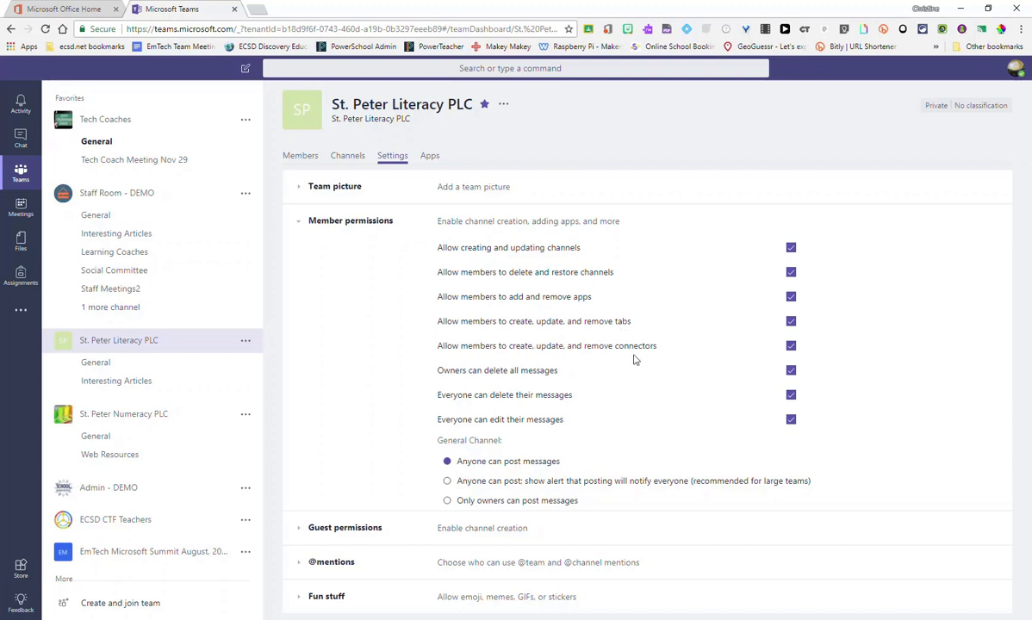
{"action": "mouse_move", "coordinate": [714, 304]}
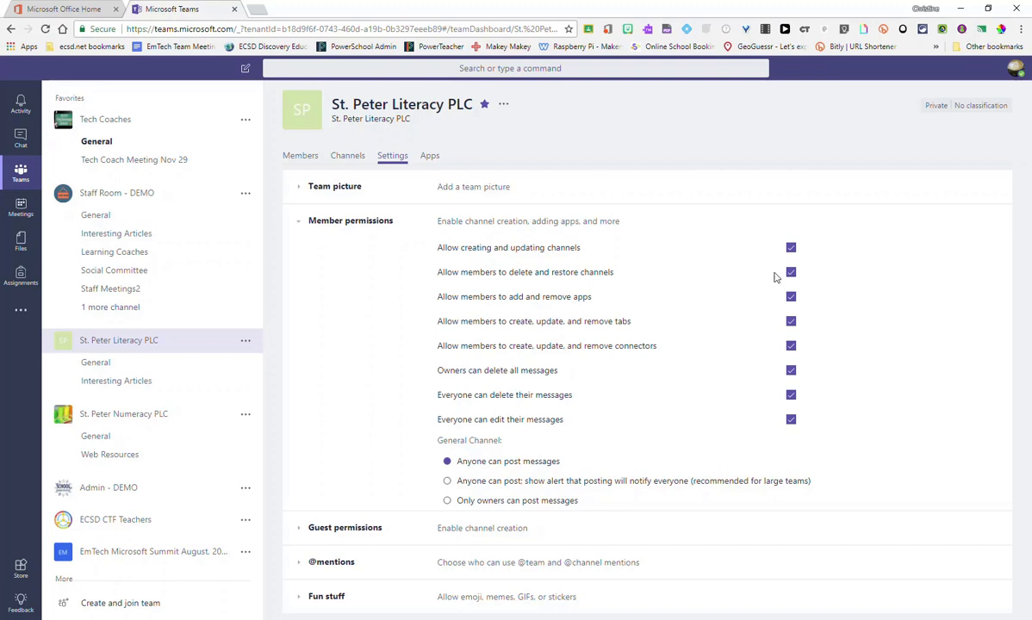
{"action": "mouse_move", "coordinate": [543, 284]}
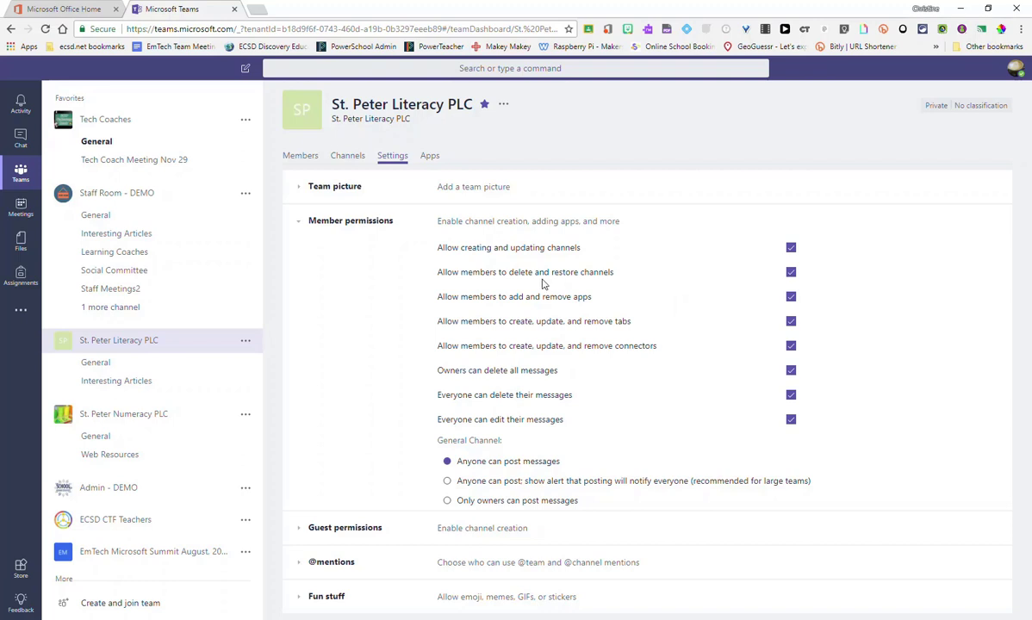
{"action": "mouse_move", "coordinate": [593, 284]}
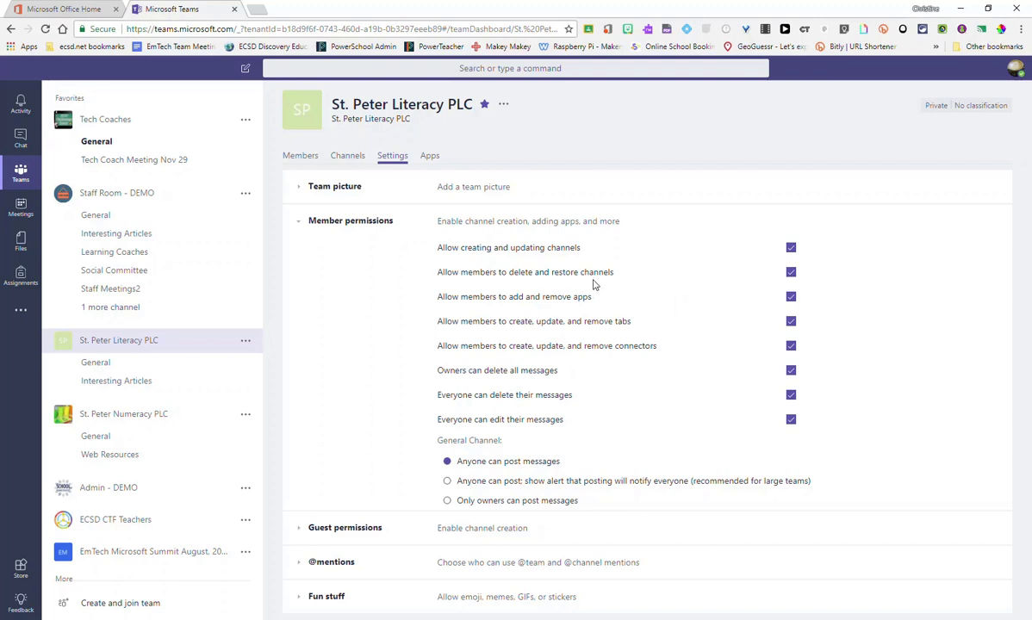